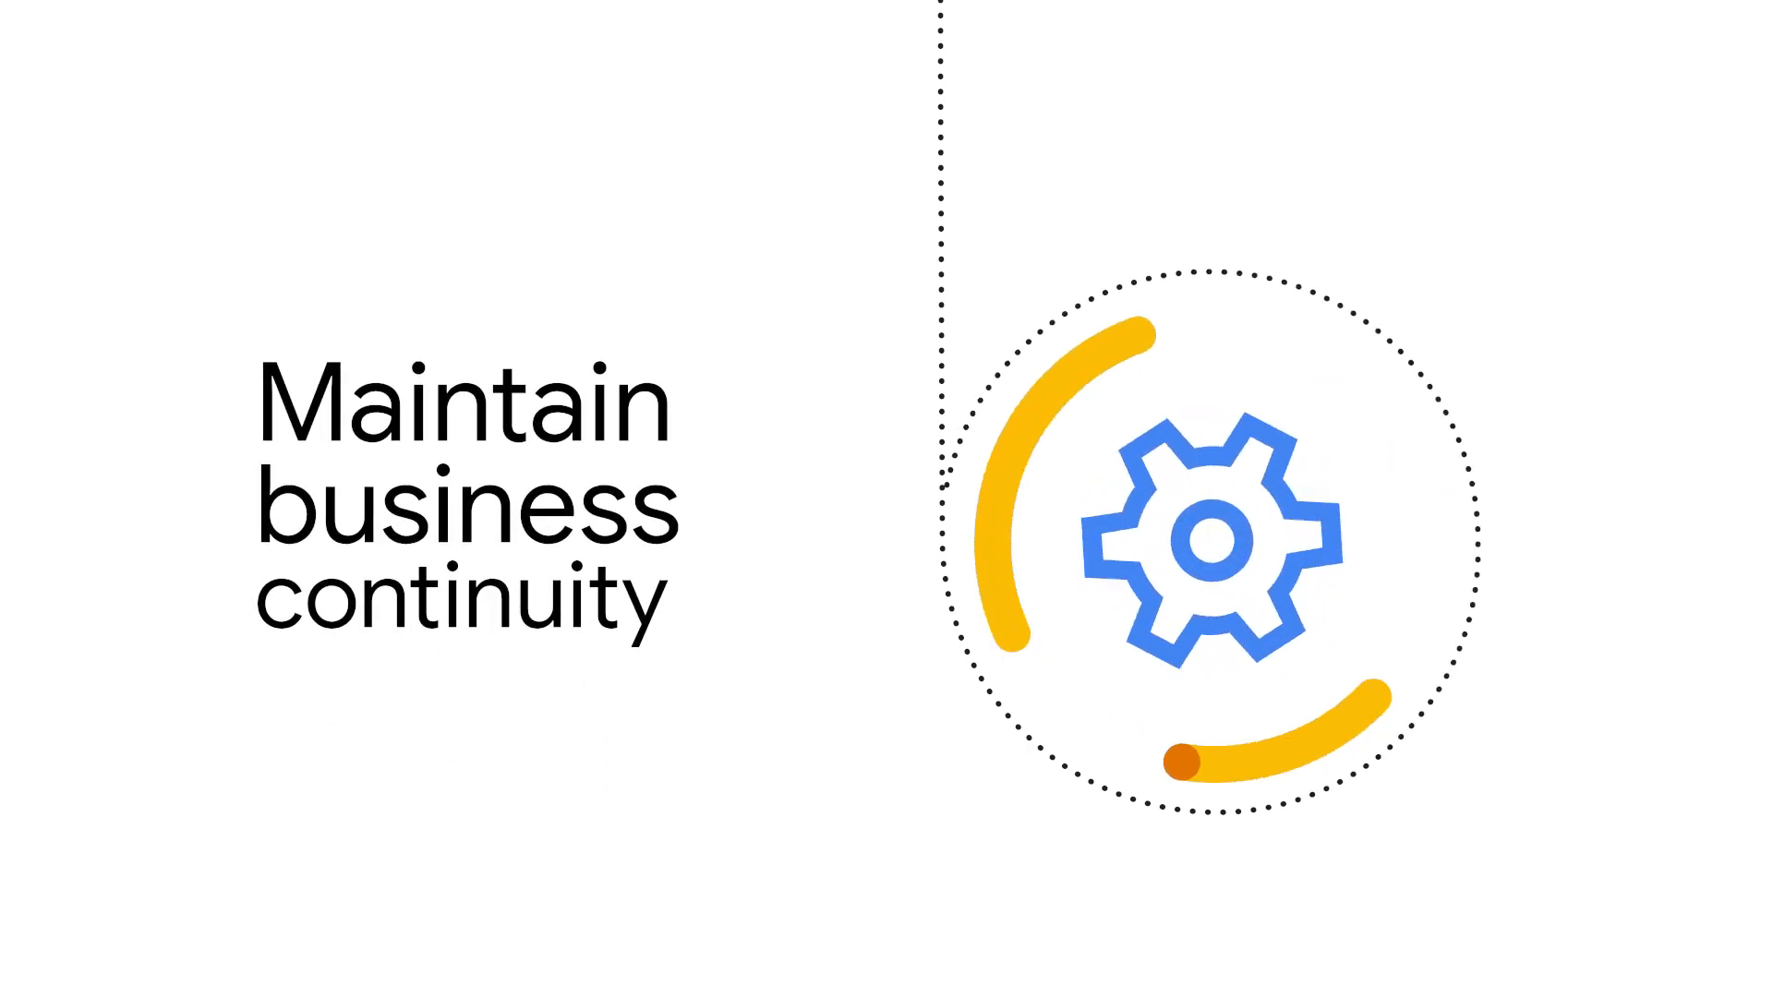
scroll("down", 3)
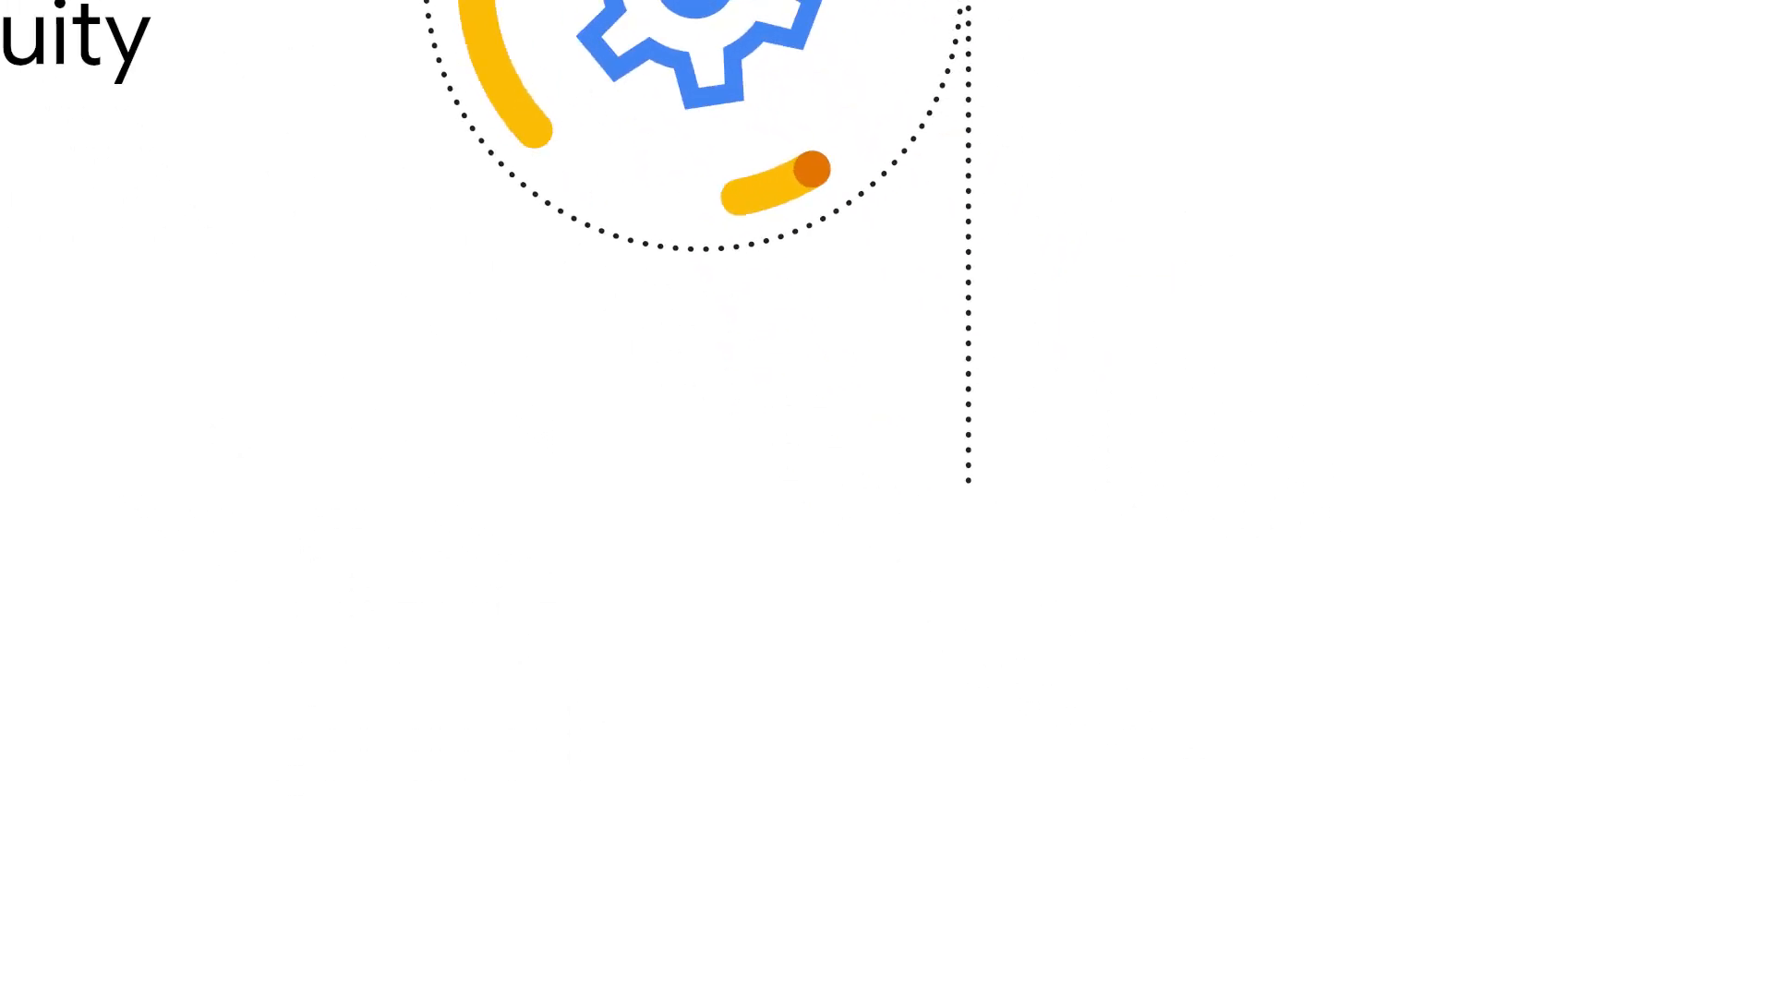